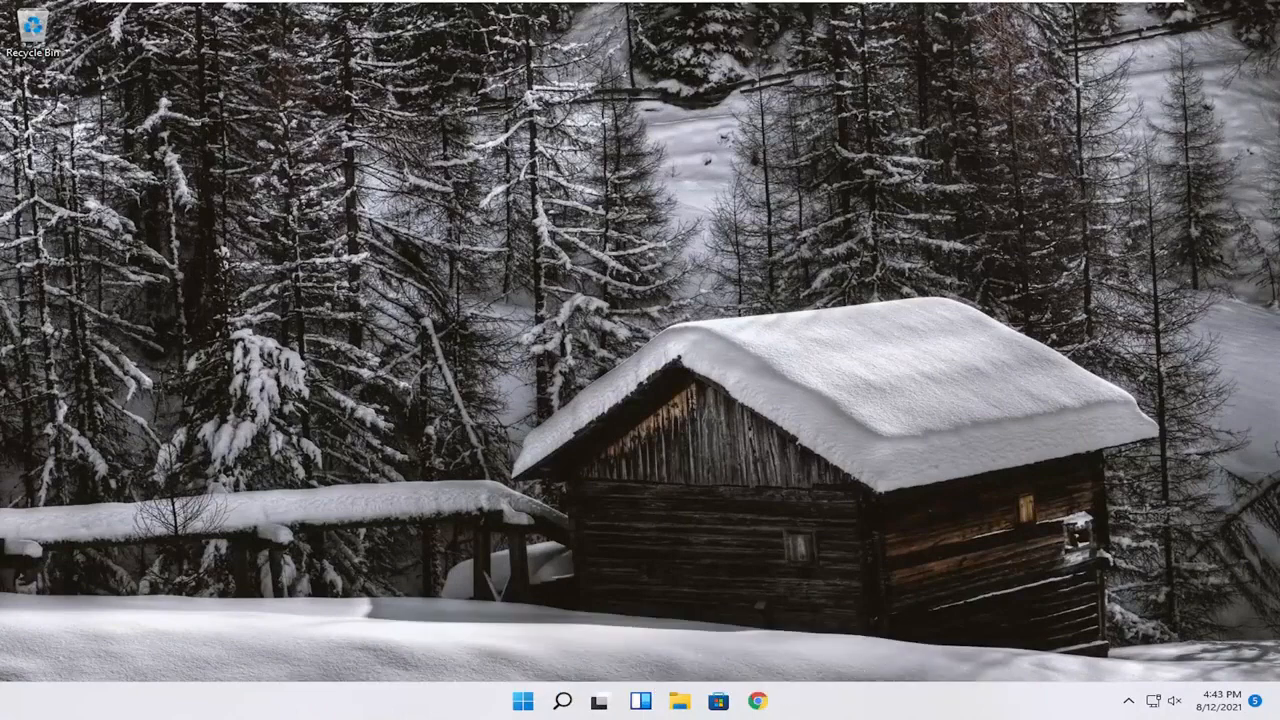
Step: Bring up the taskbar search panel with an empty search box
click(562, 700)
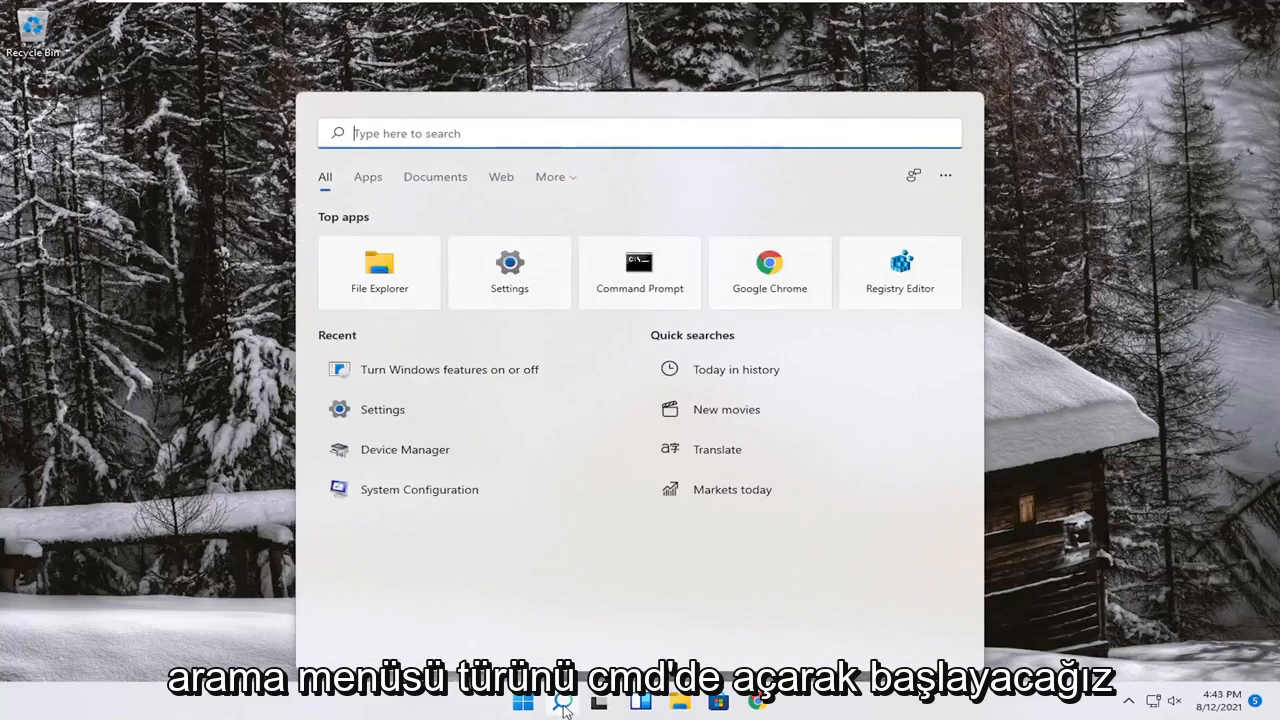
Step: Search 'cmd' and launch Command Prompt as administrator, approving the UAC prompt
text(cmd)
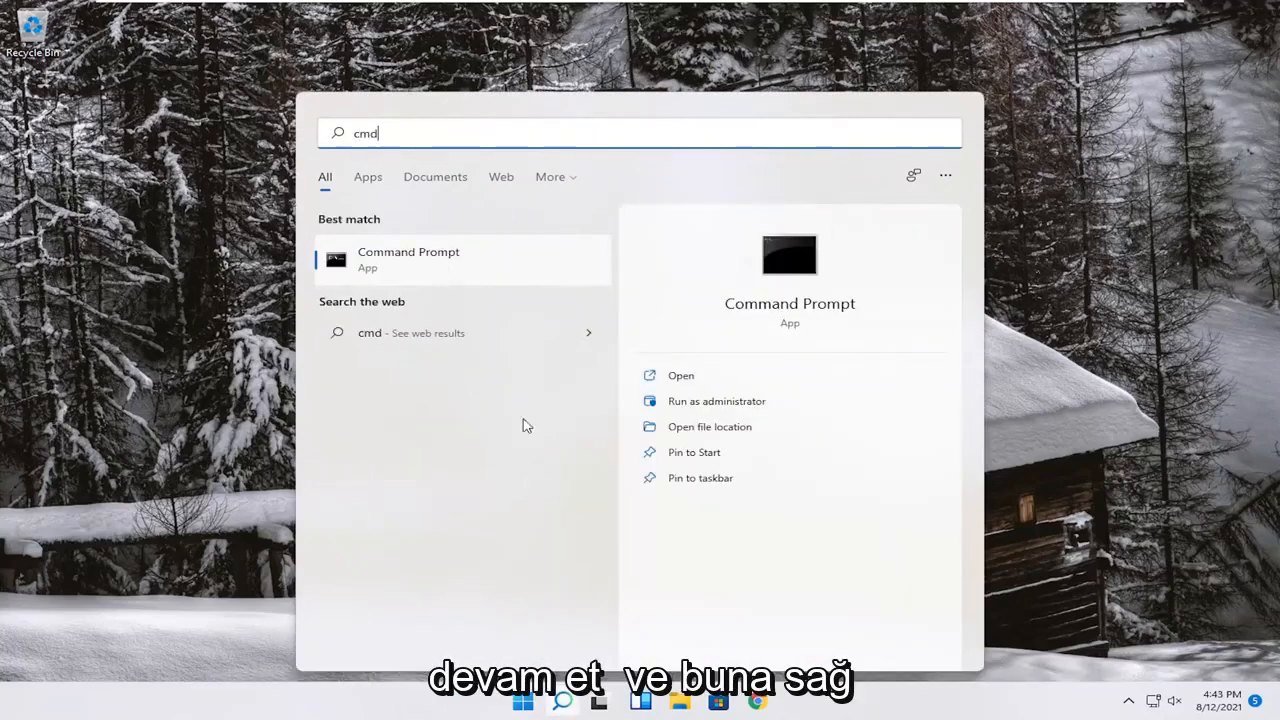
right_click(408, 258)
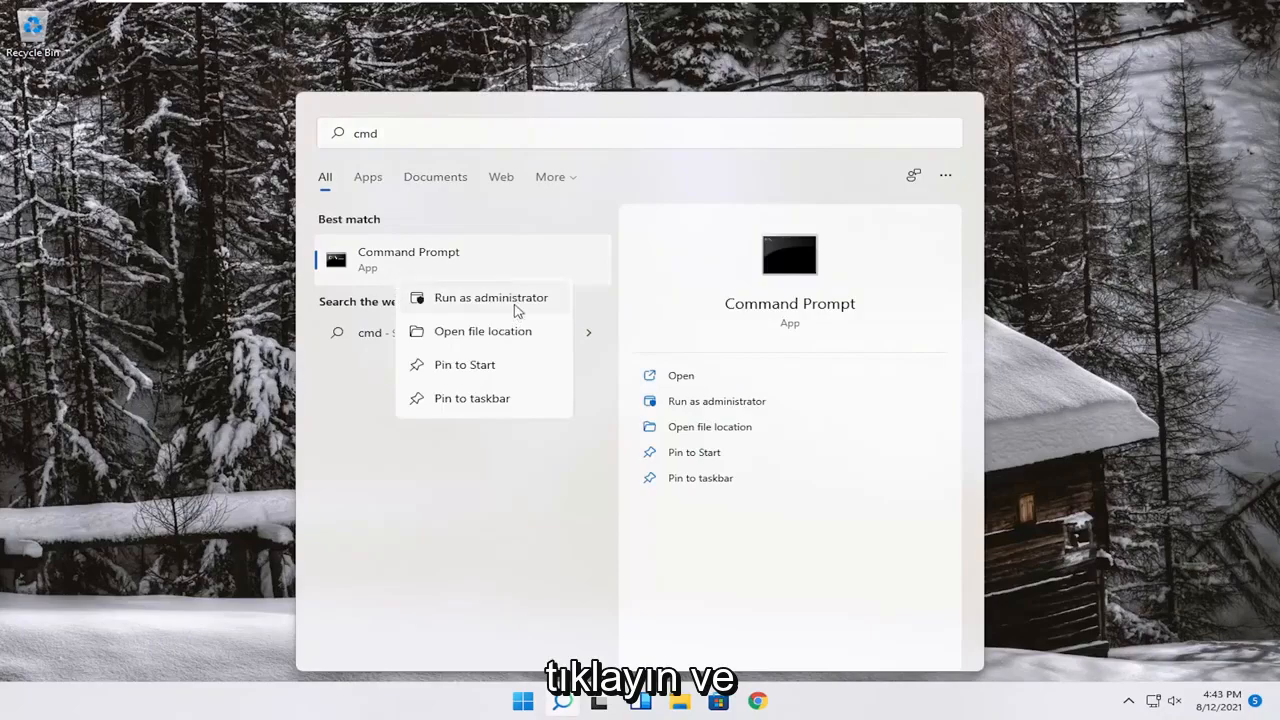
click(492, 296)
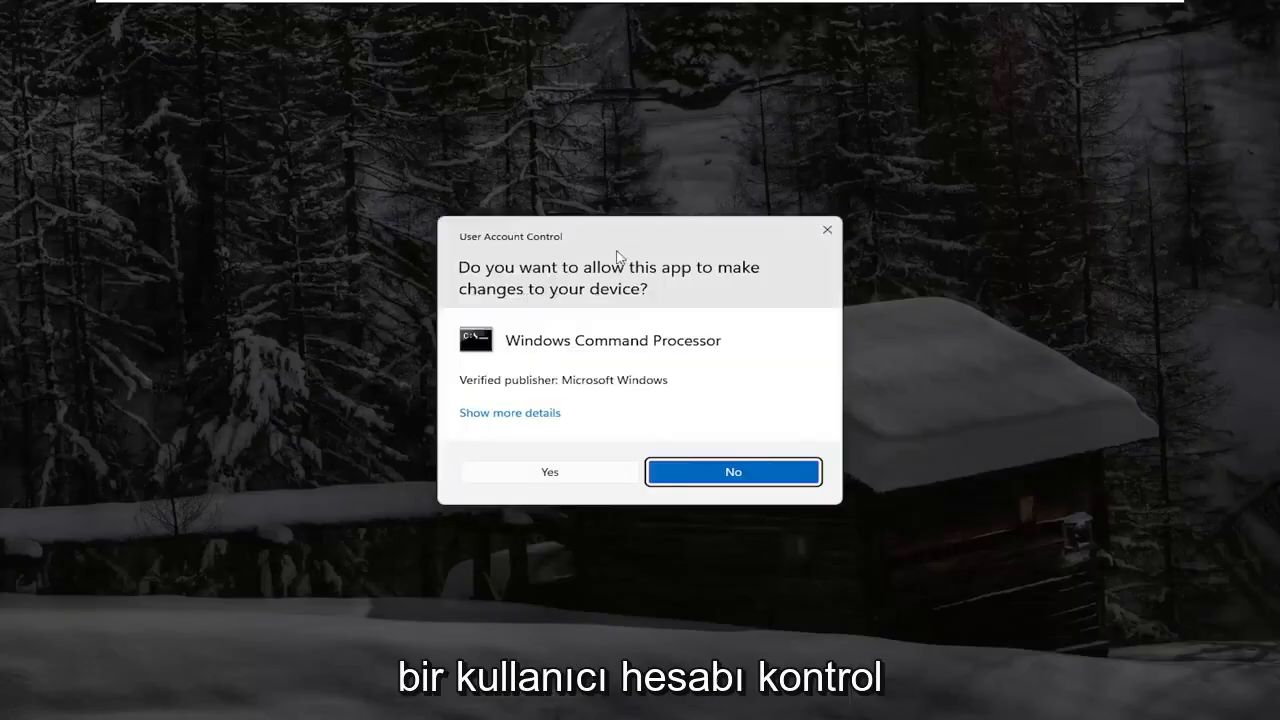
mouse_move(560, 488)
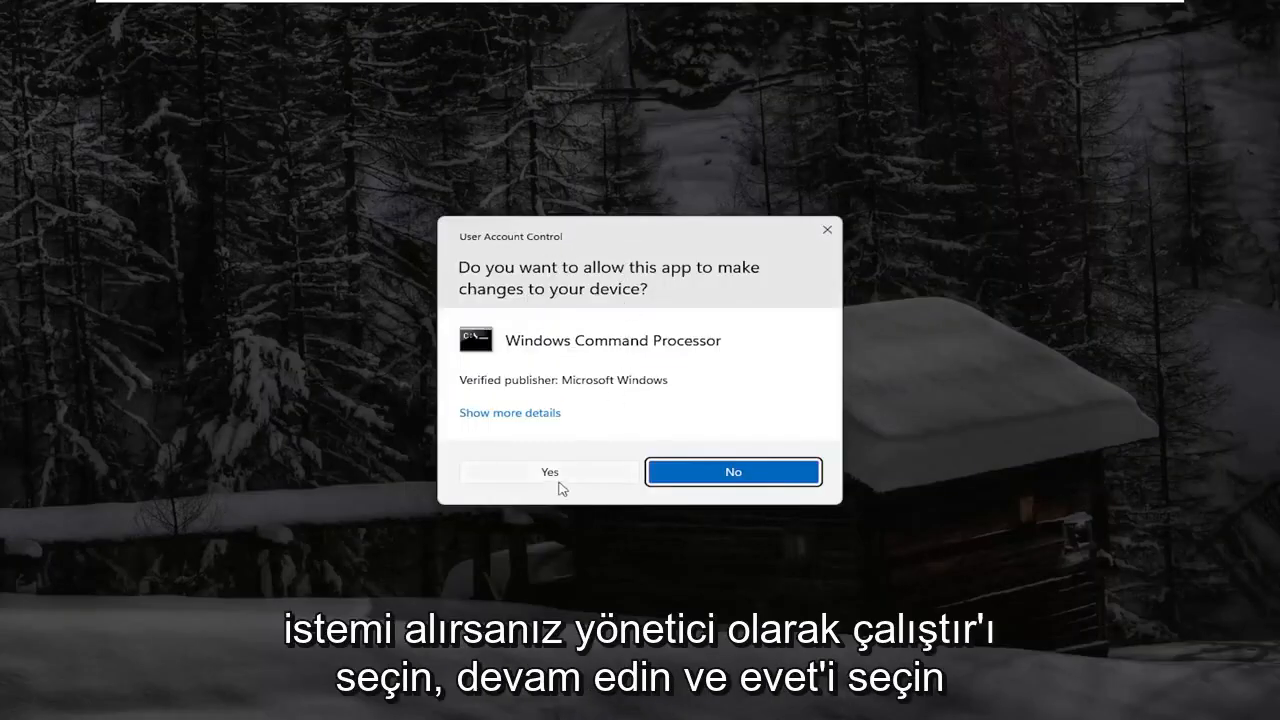
click(548, 472)
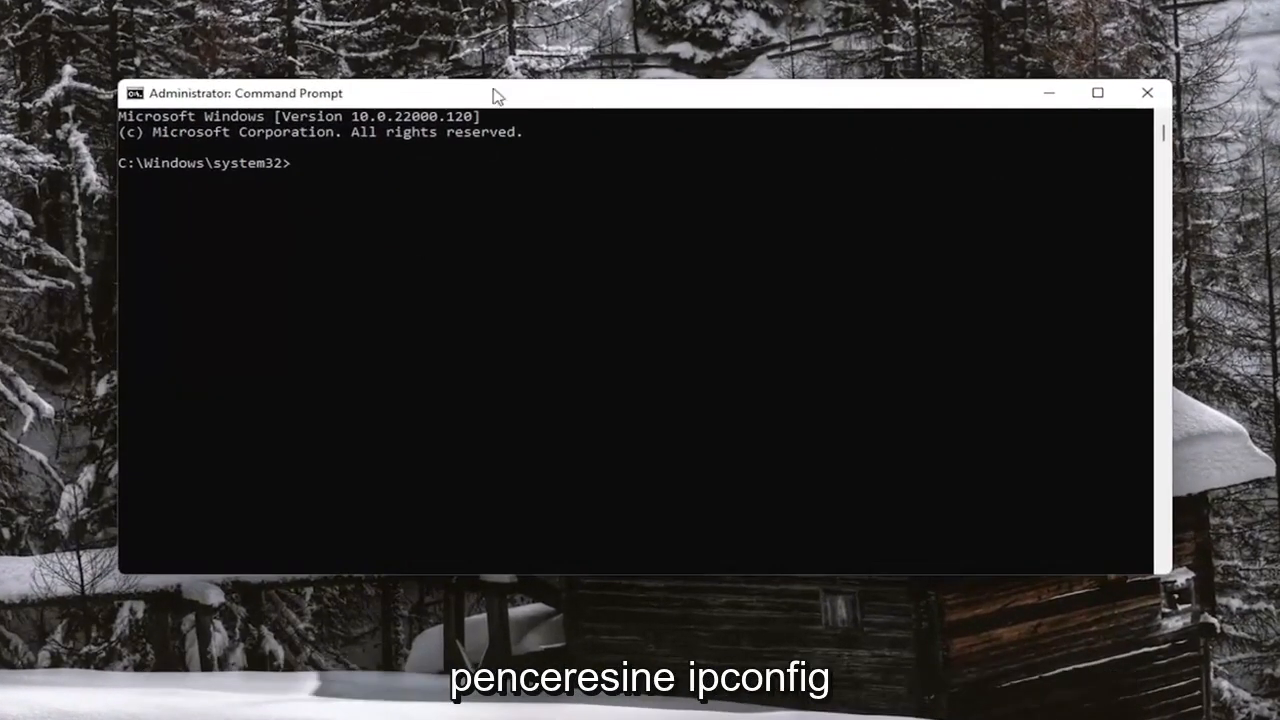
Step: Run ipconfig /flushdns to clear the DNS resolver cache
text(ipconfig /flushdns)
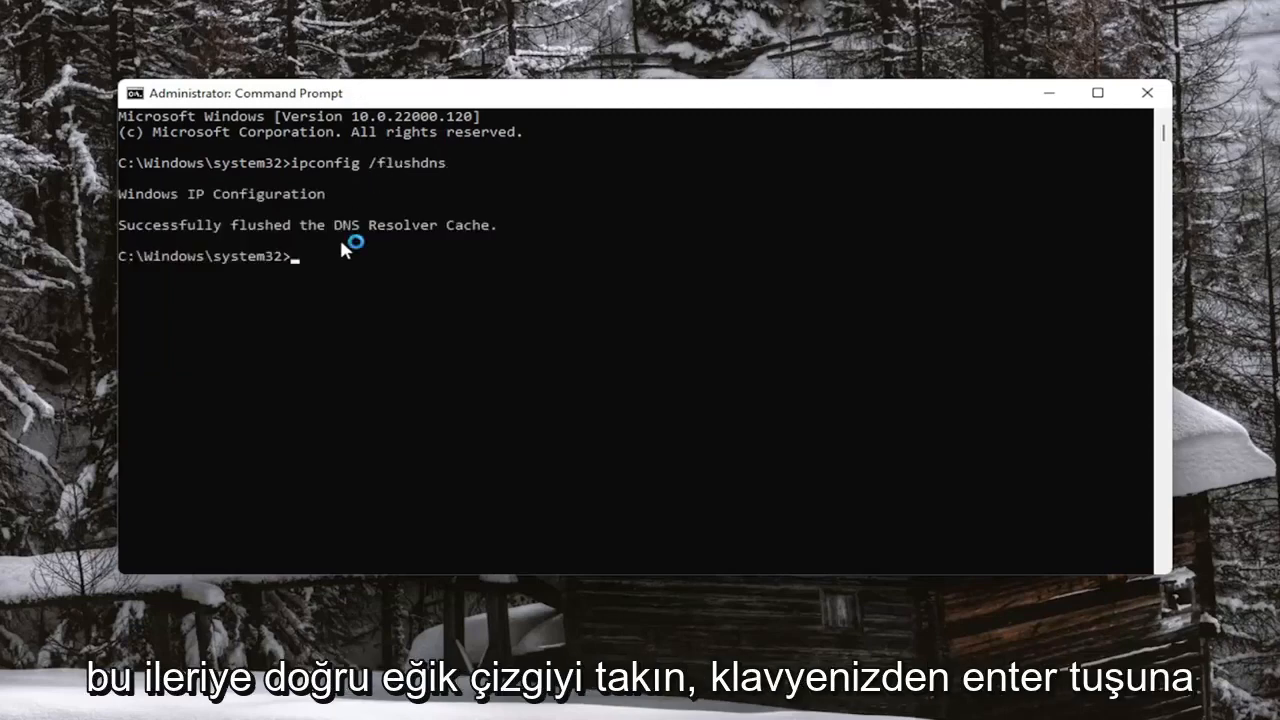
mouse_move(290, 224)
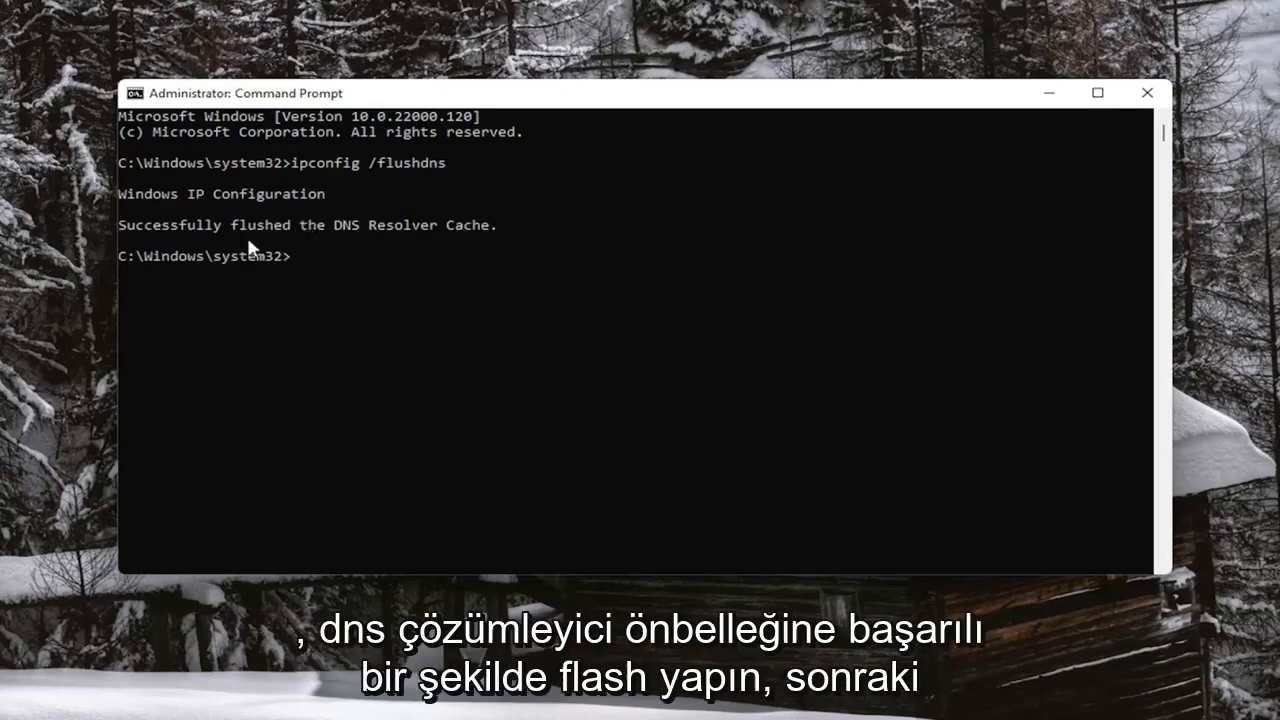
mouse_move(584, 334)
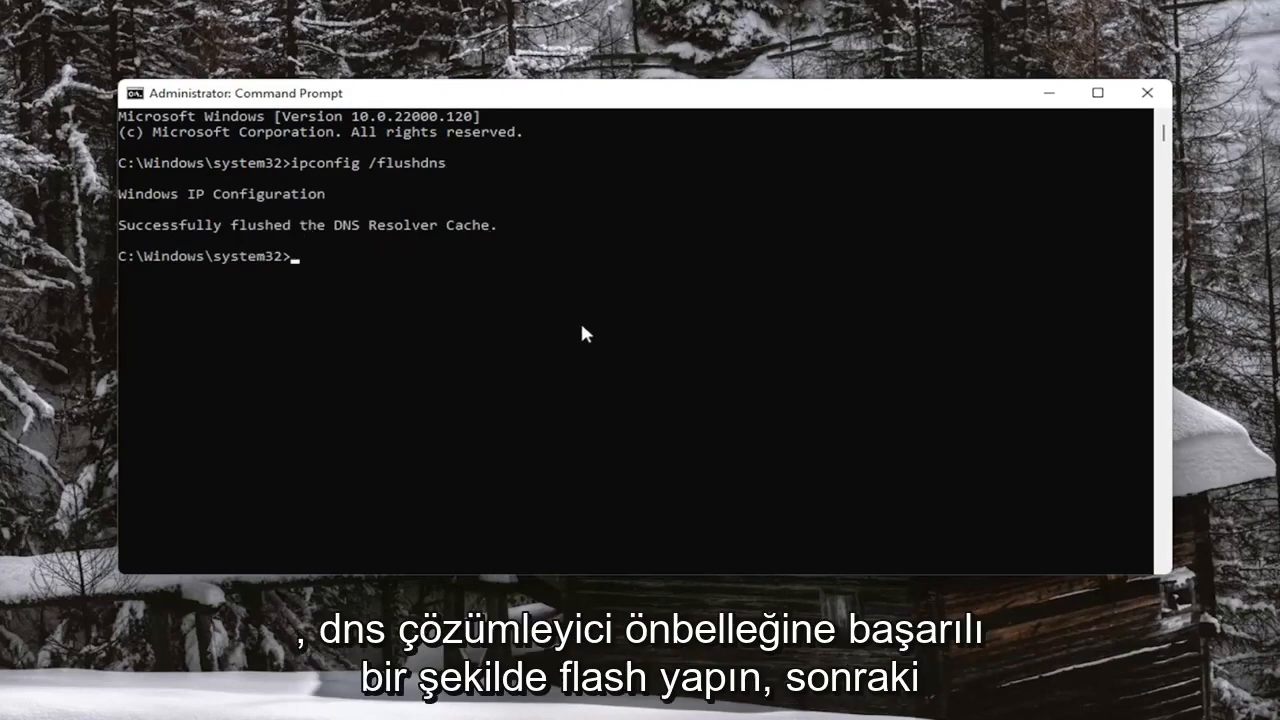
Step: Run netsh winsock reset to reset the Winsock catalog
text(netsh w)
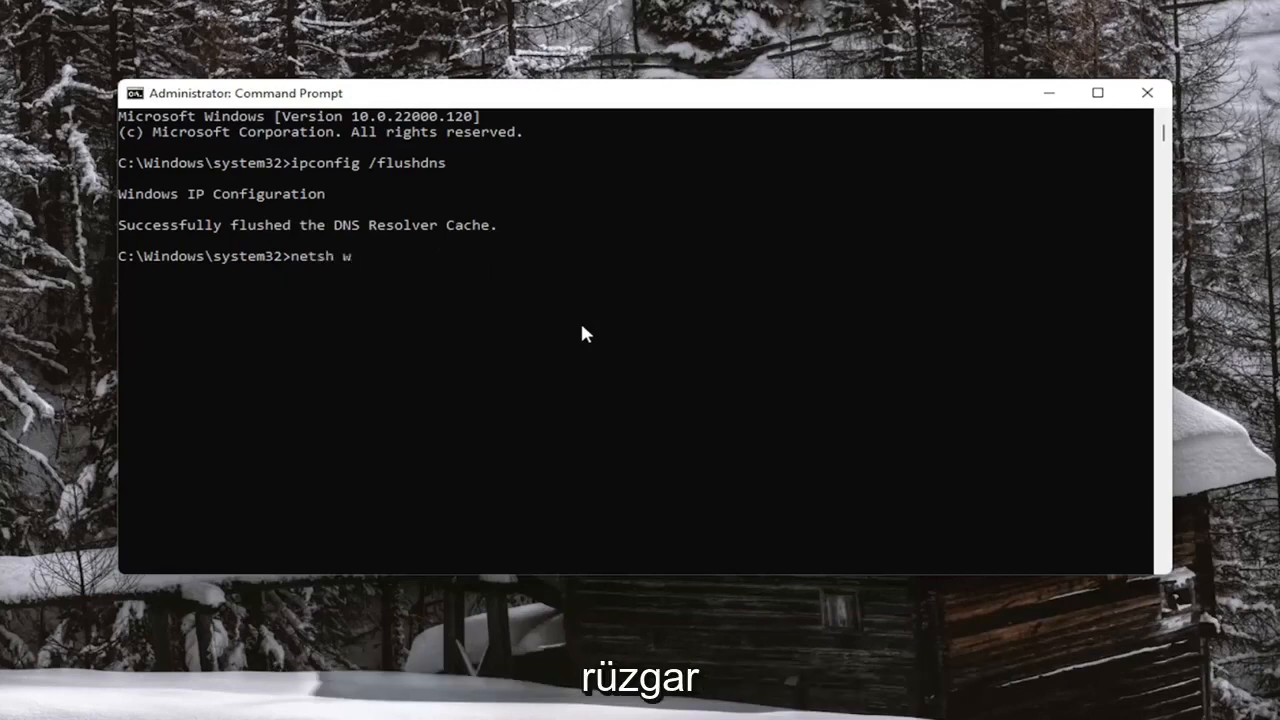
text(insock)
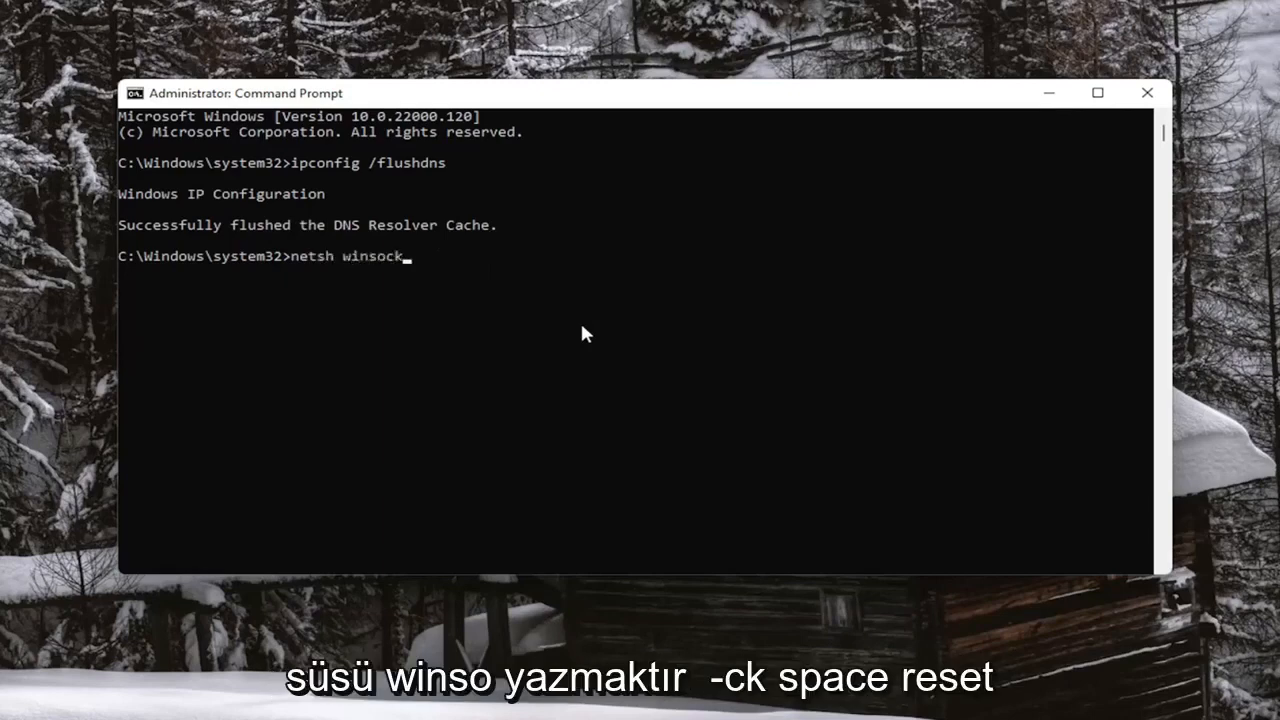
text(reset)
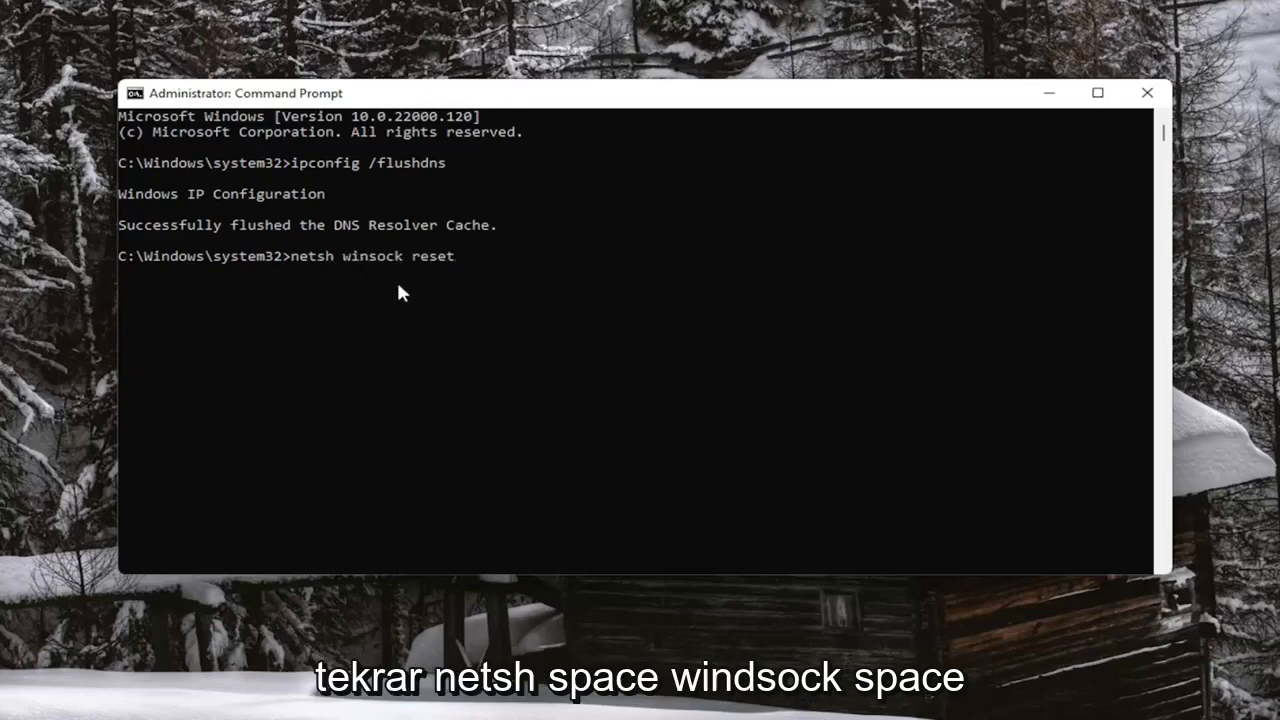
mouse_move(490, 314)
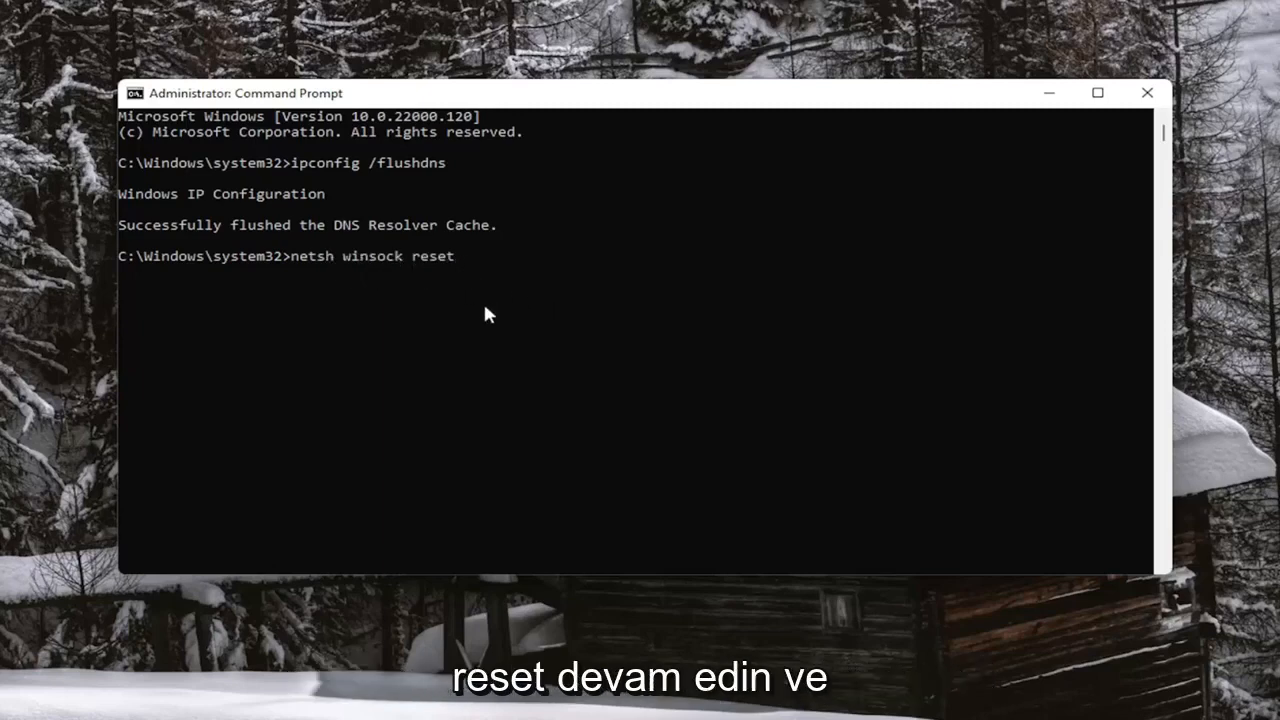
key(enter)
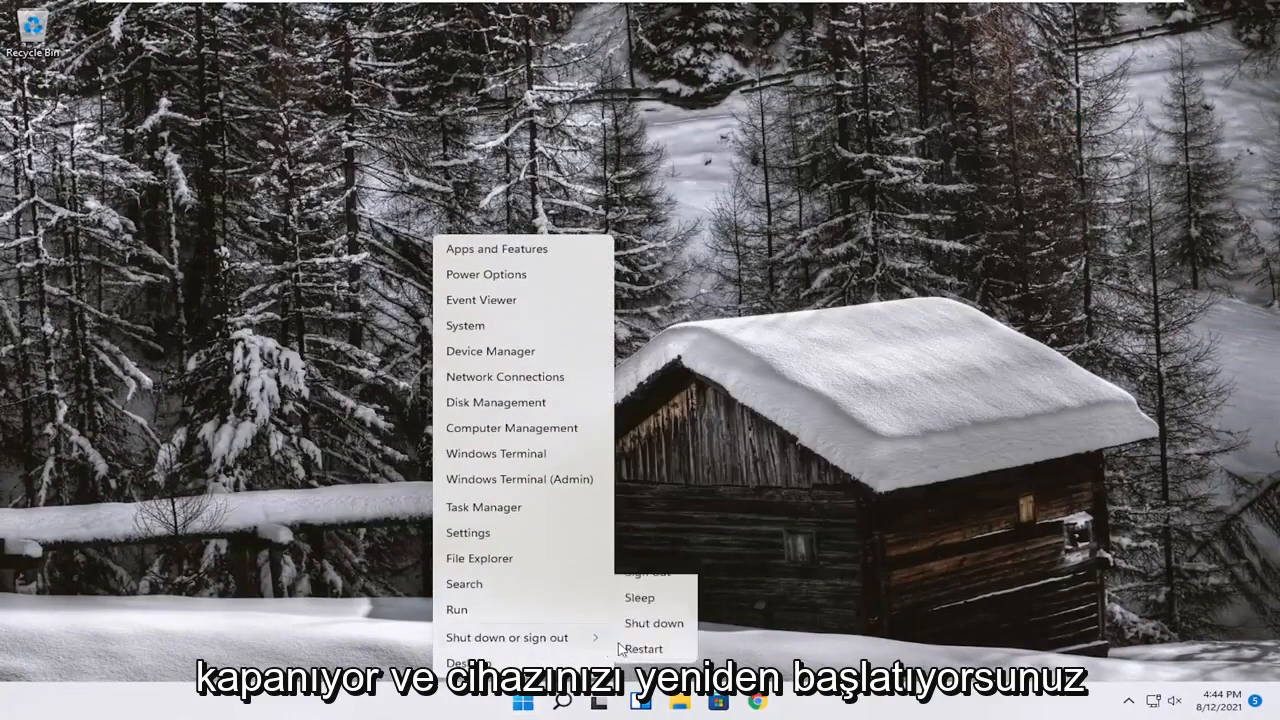
Step: Restart the PC from the Start menu so it returns to the sign-in screen
click(644, 648)
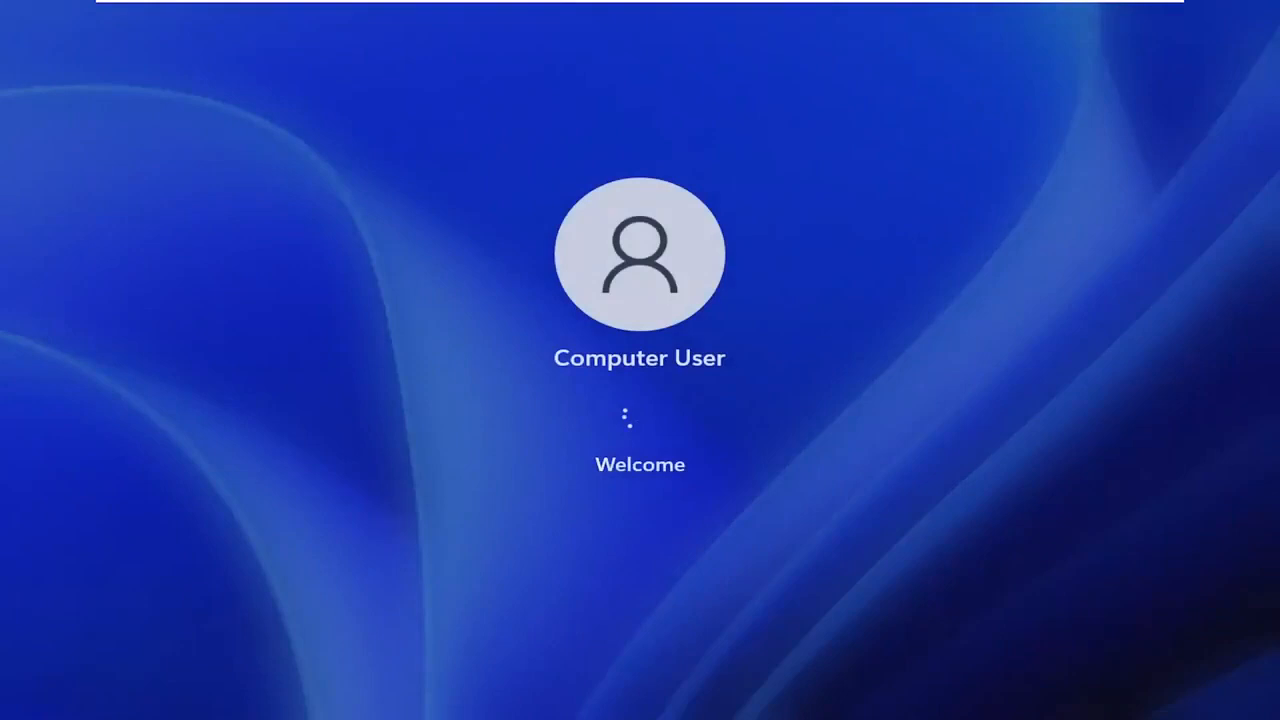